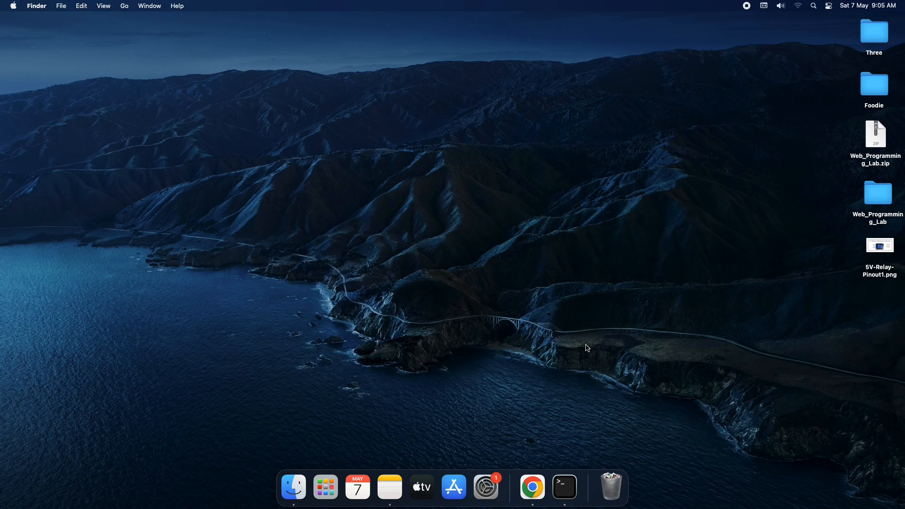
mouse_move(535, 326)
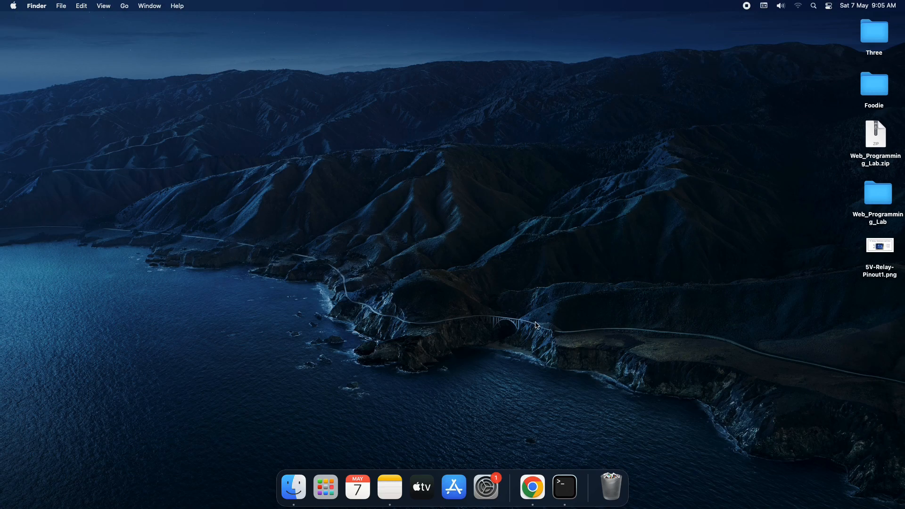
mouse_move(577, 328)
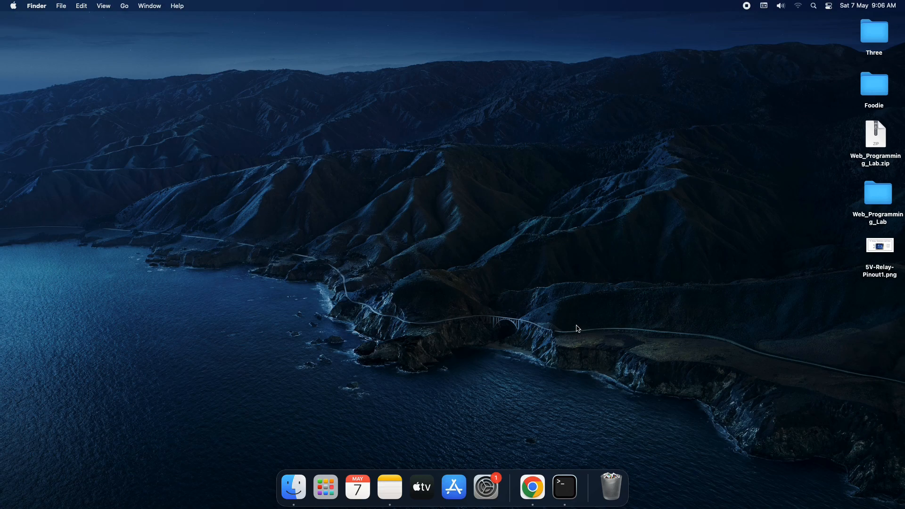
Launch Chrome from the Dock and search Google for 'android studio download'
left_click(532, 487)
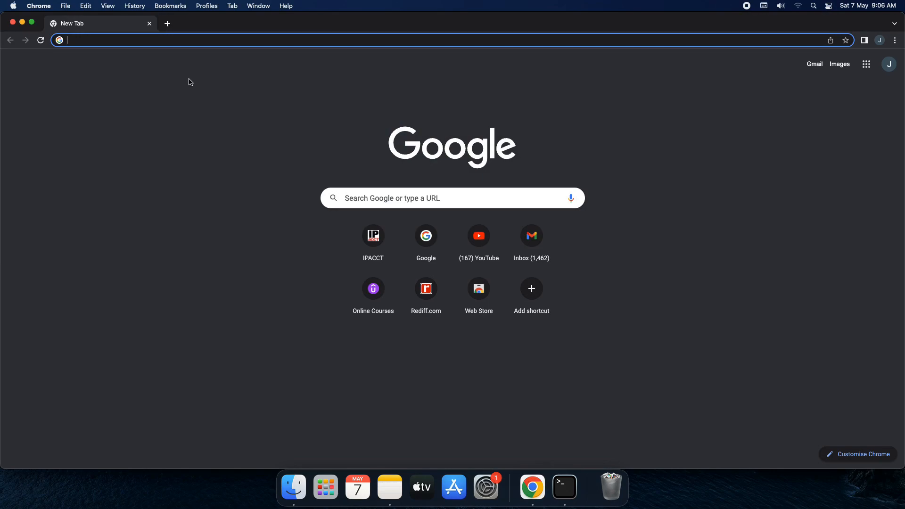
type("android studio download")
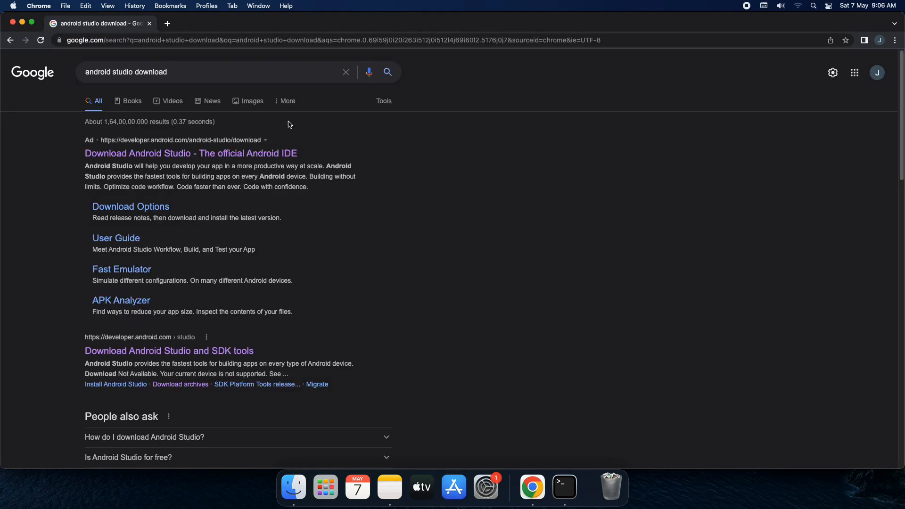
mouse_move(166, 158)
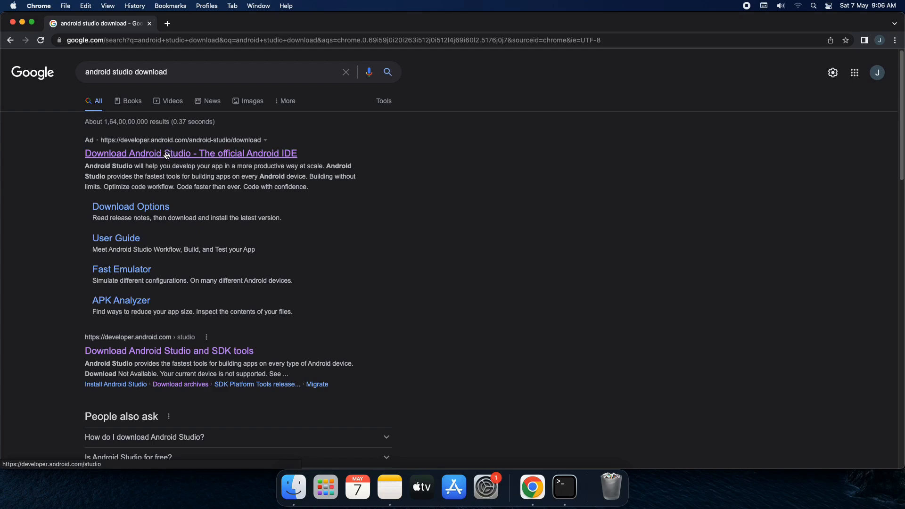
Go to the official Android Studio download page on the Android Developers site
left_click(190, 152)
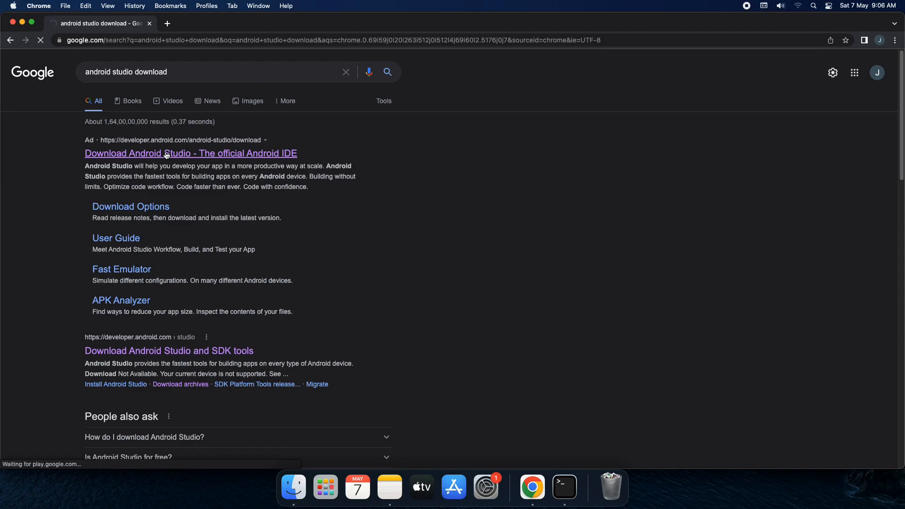
left_click(190, 152)
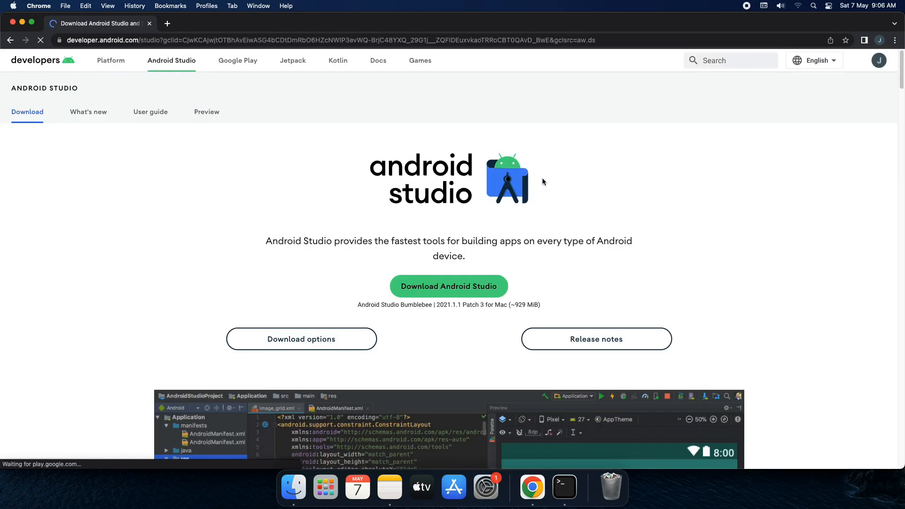
left_click(449, 286)
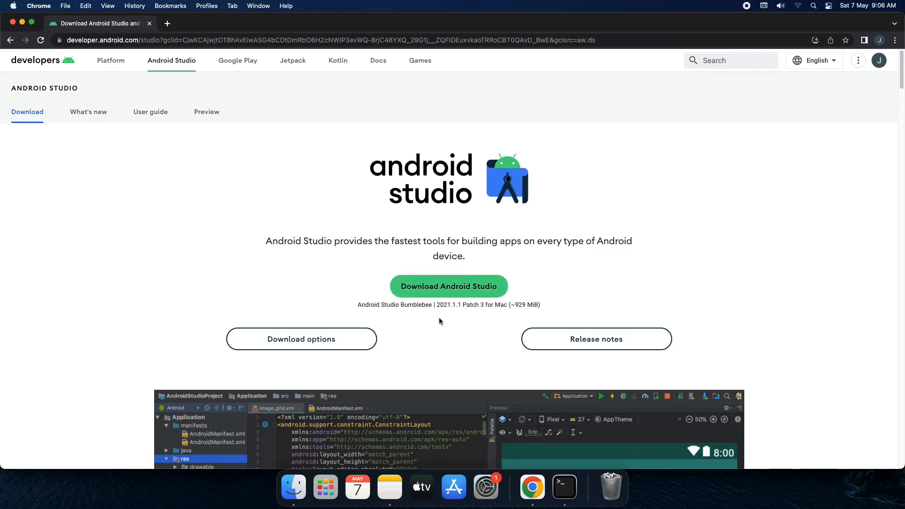
mouse_move(458, 313)
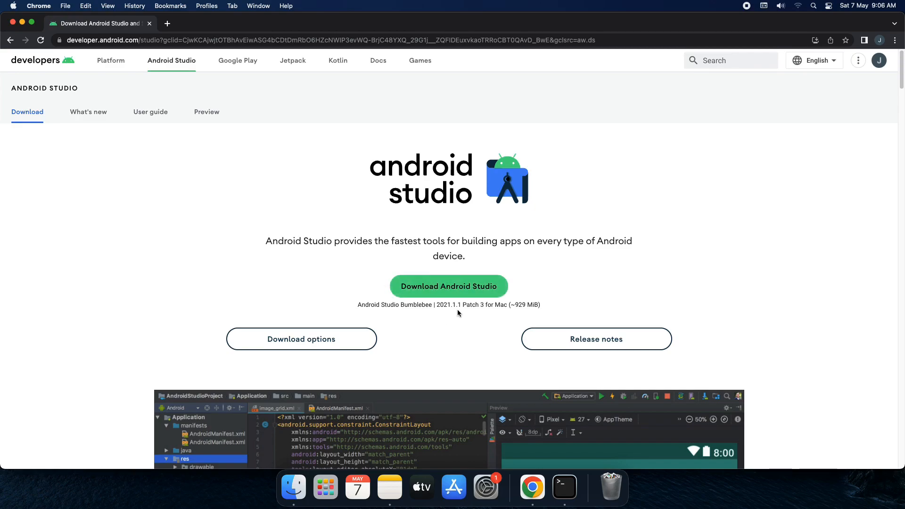
mouse_move(495, 318)
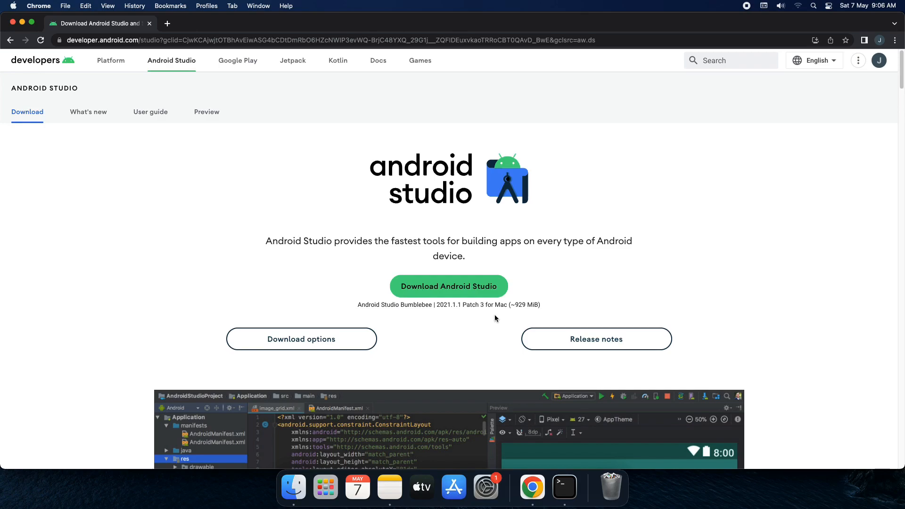
mouse_move(497, 312)
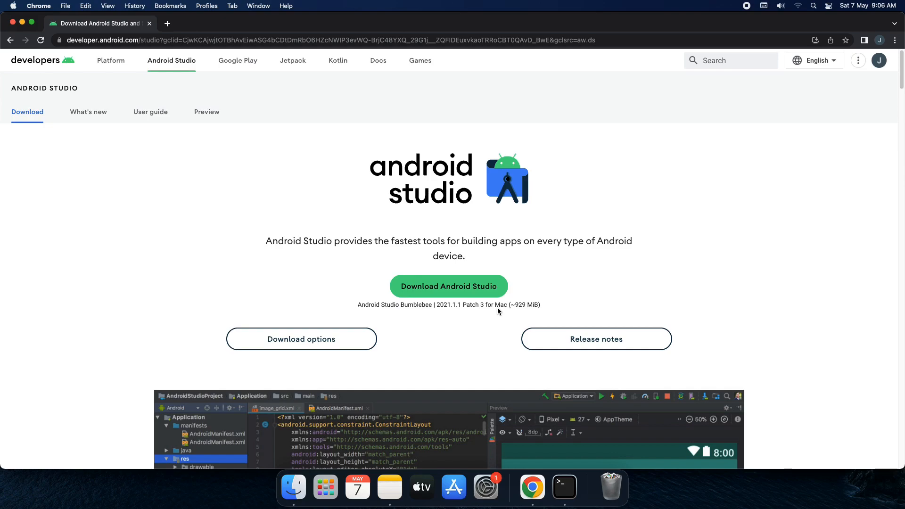
mouse_move(449, 286)
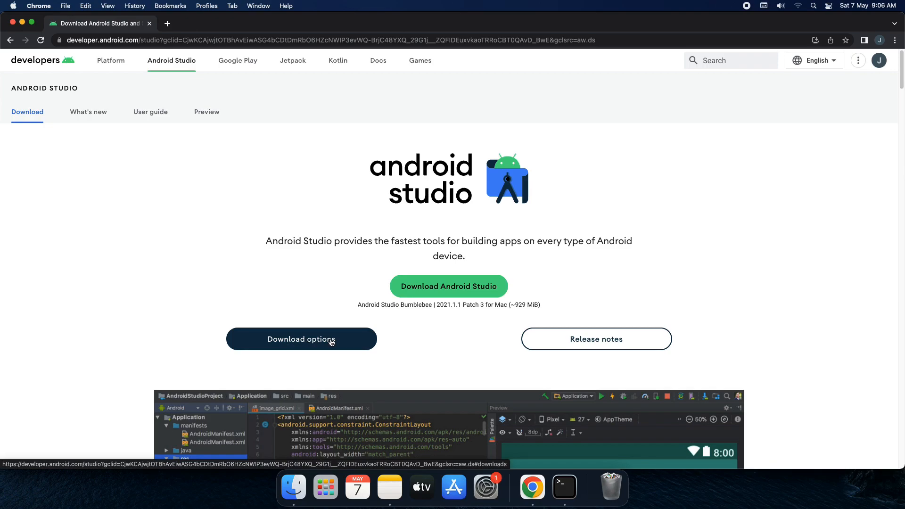
Jump to Download options and bring the Windows/Mac/Linux/Chrome OS downloads table into view
left_click(301, 339)
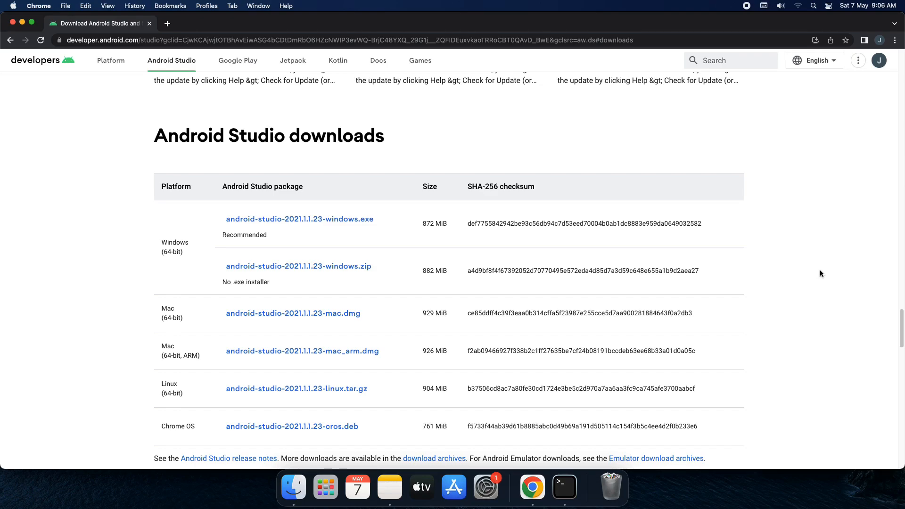
scroll("down", 3)
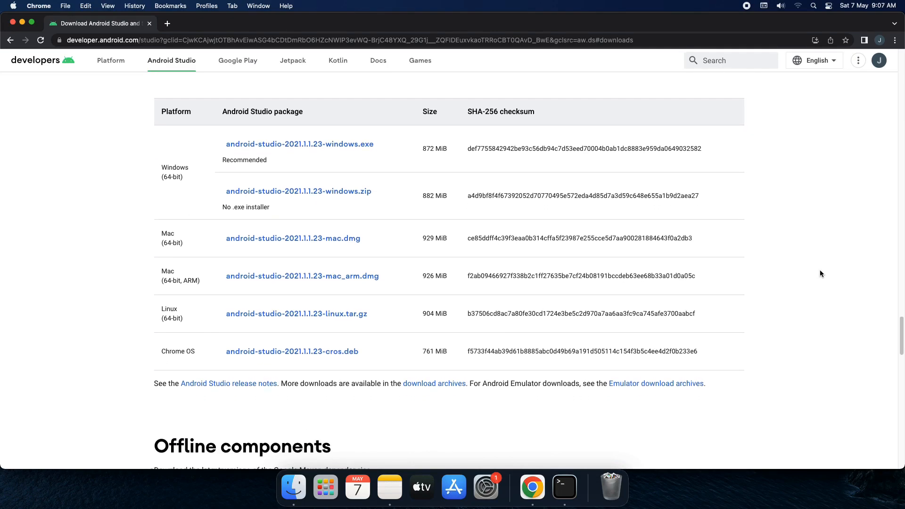
mouse_move(187, 187)
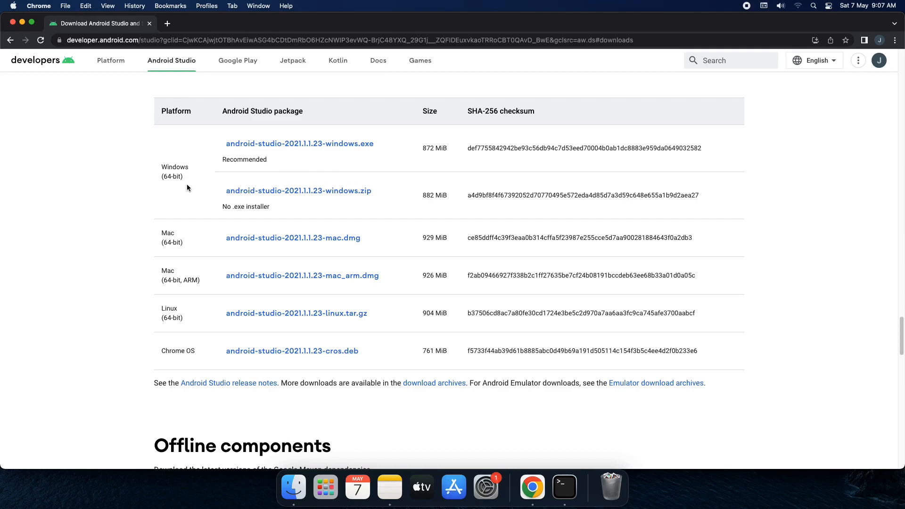
mouse_move(166, 301)
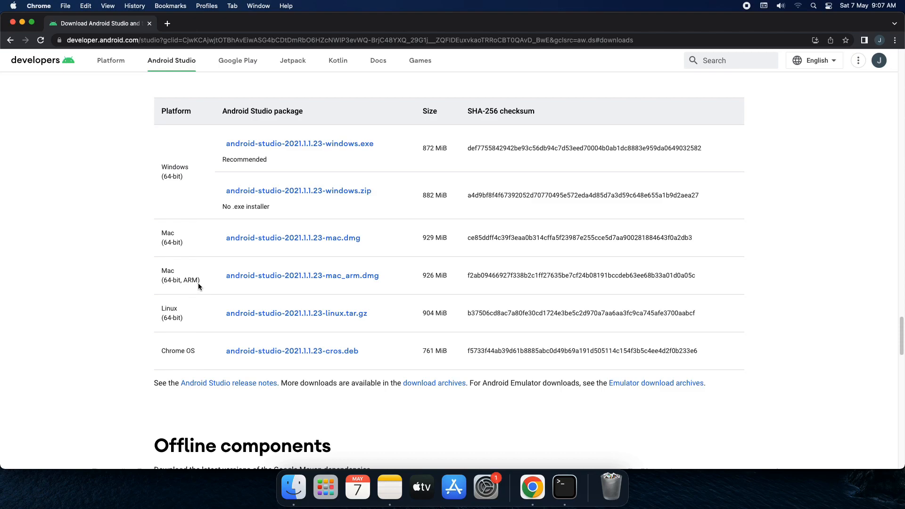
mouse_move(180, 267)
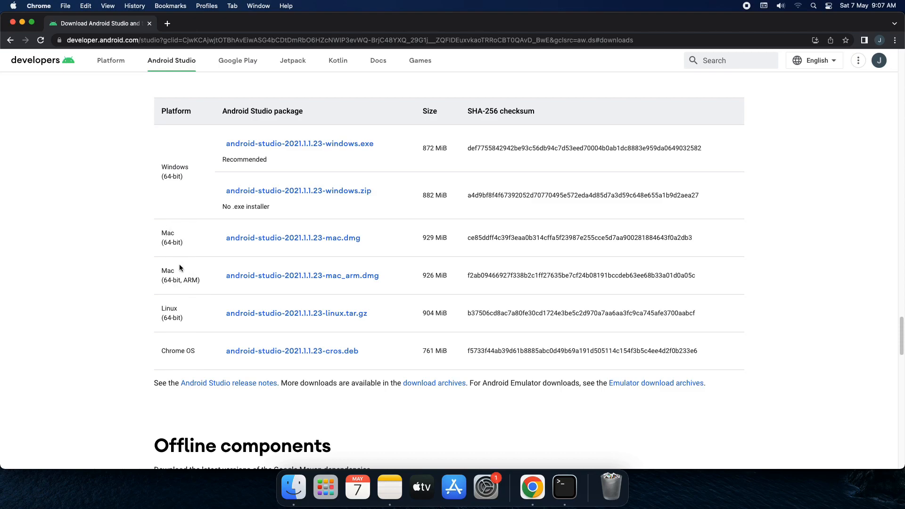
mouse_move(187, 244)
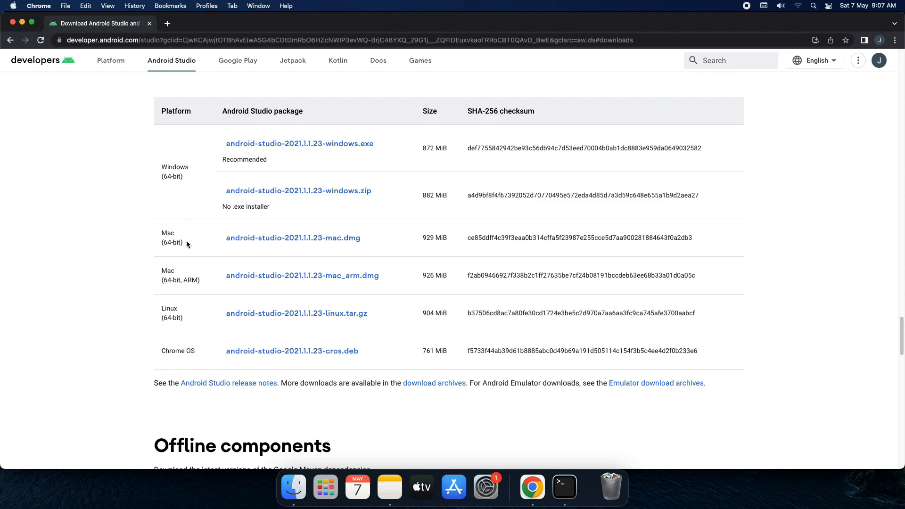
mouse_move(175, 316)
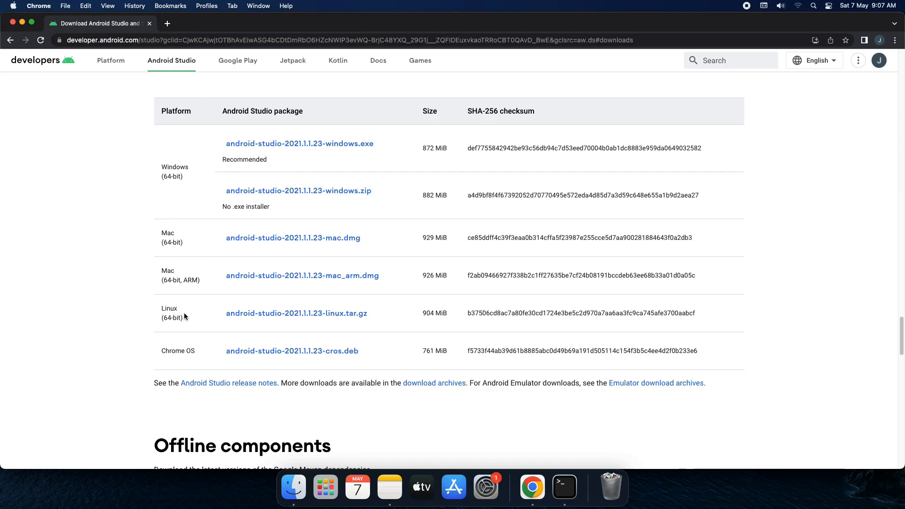
mouse_move(169, 249)
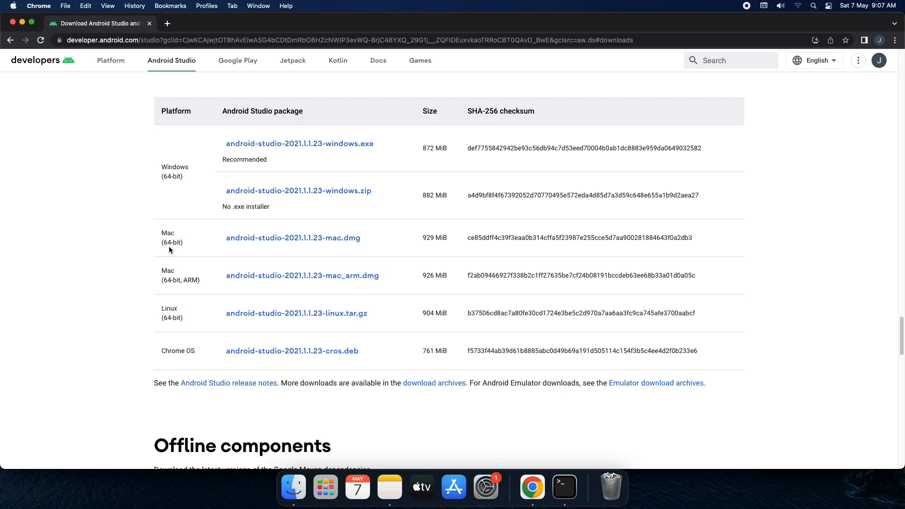
mouse_move(172, 250)
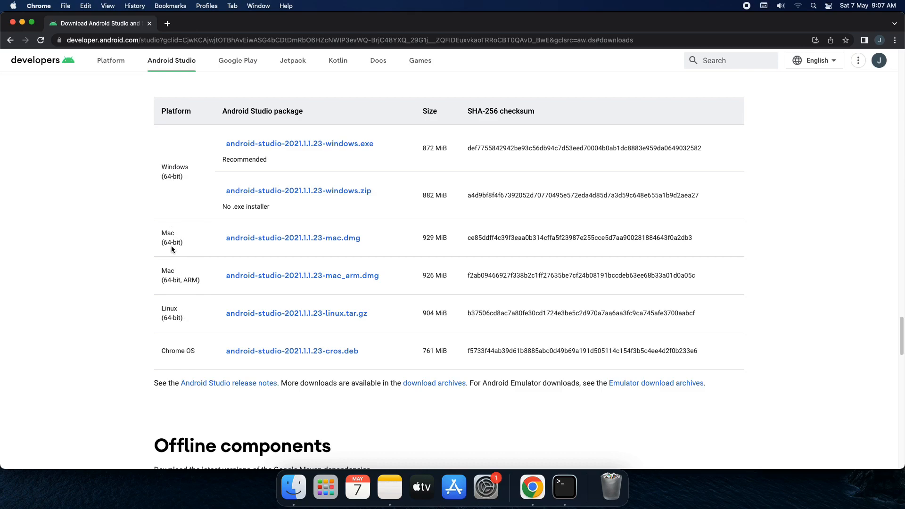
mouse_move(186, 177)
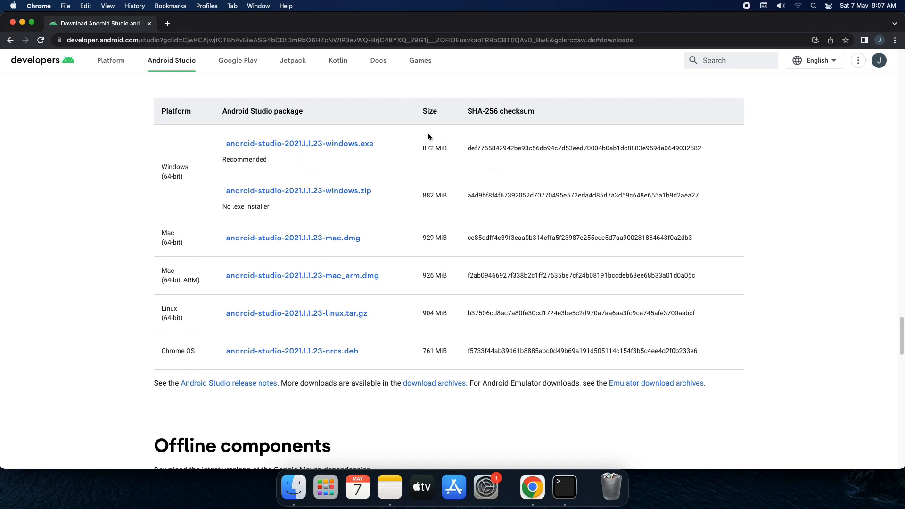
mouse_move(445, 203)
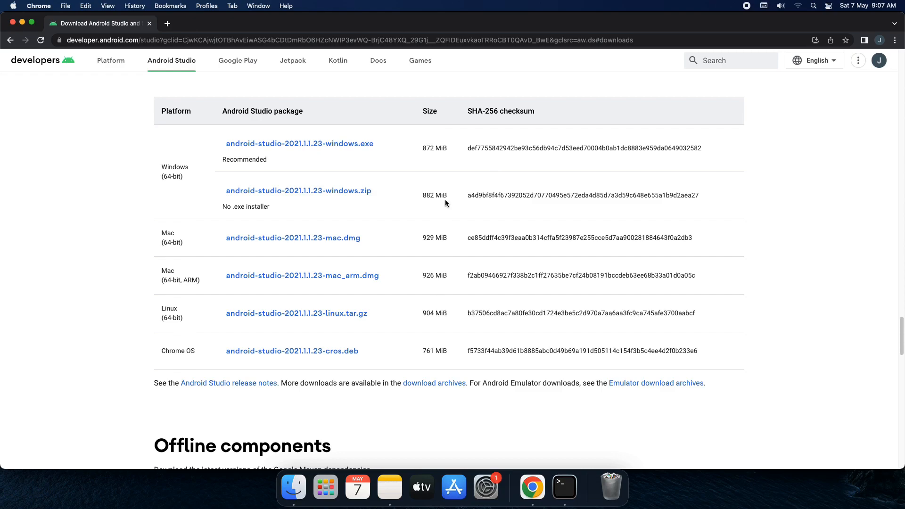
mouse_move(433, 312)
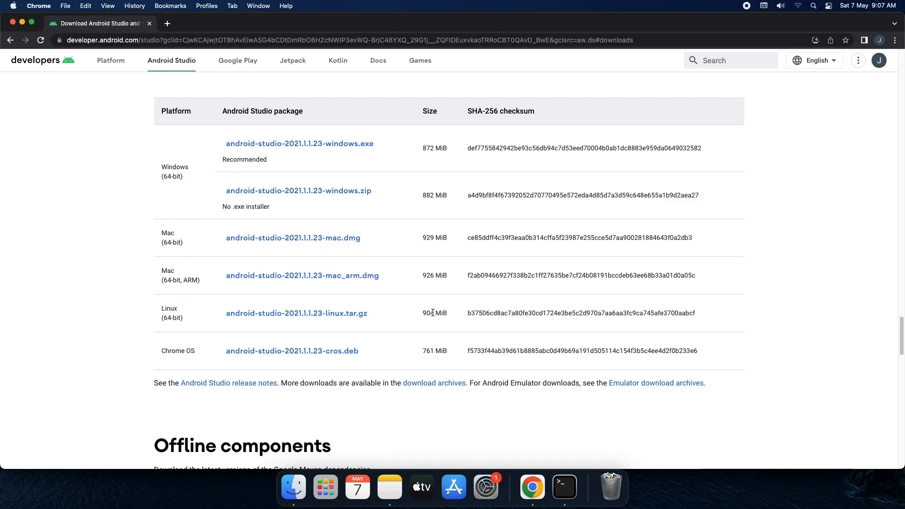
mouse_move(433, 383)
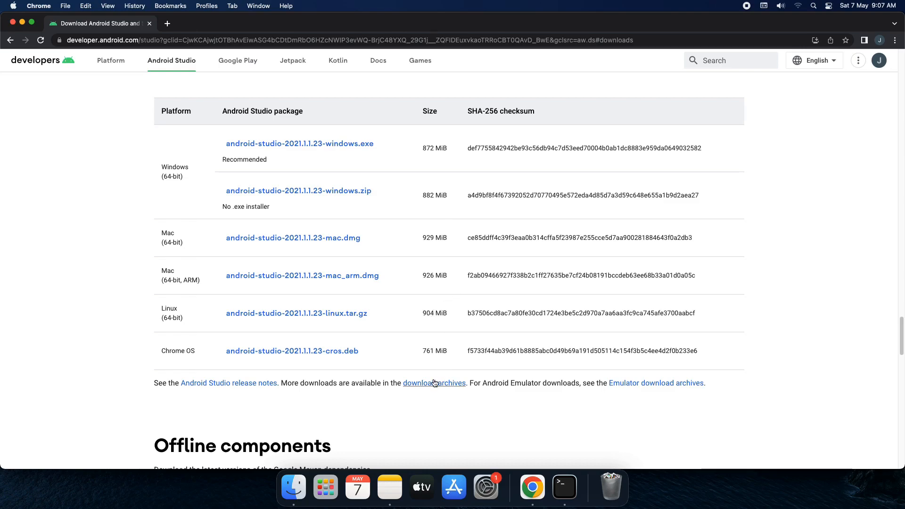
mouse_move(434, 387)
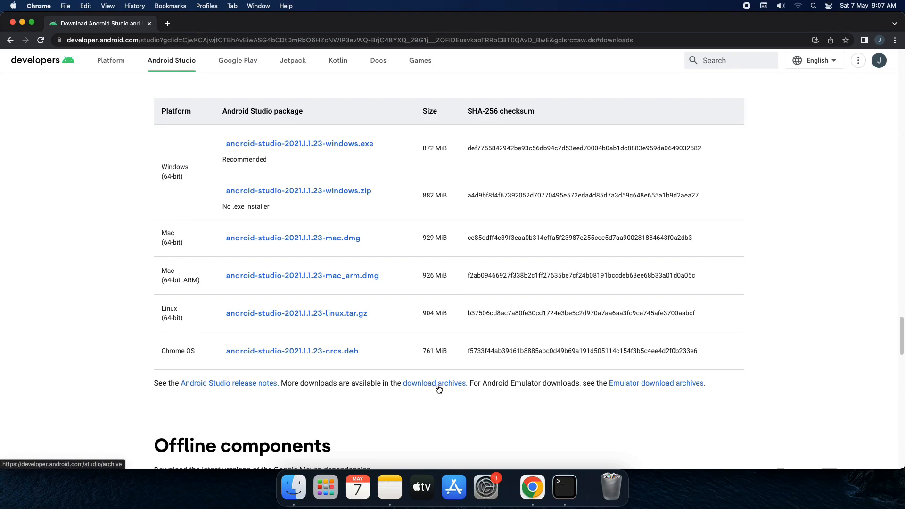
Go to the Android Studio download archives and agree to the license terms
left_click(433, 383)
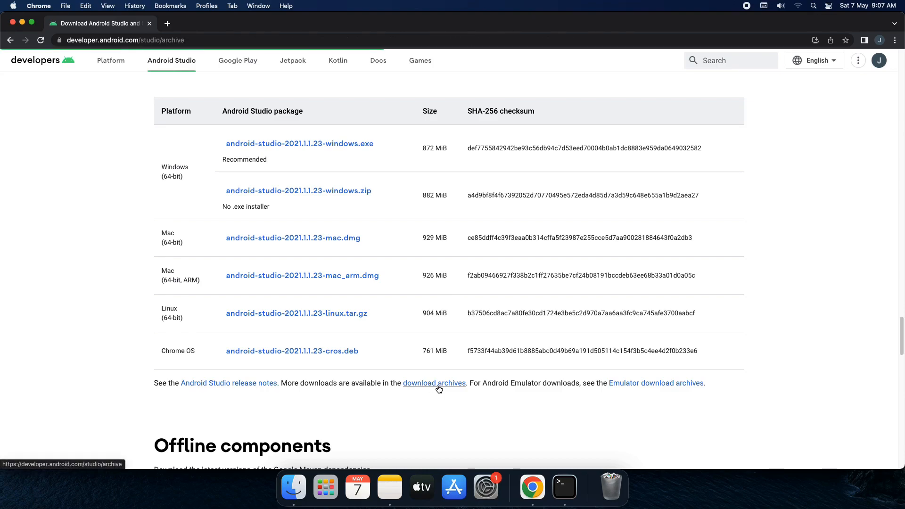
left_click(434, 382)
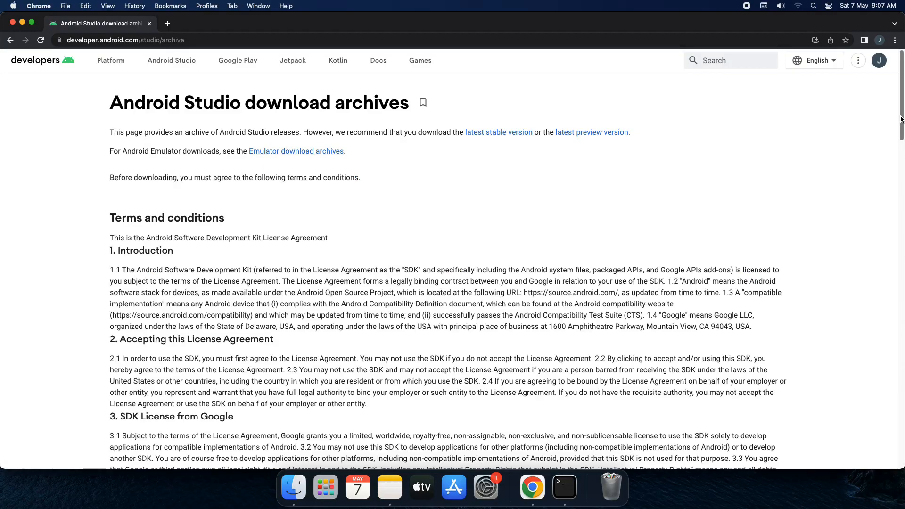
scroll("down", 3)
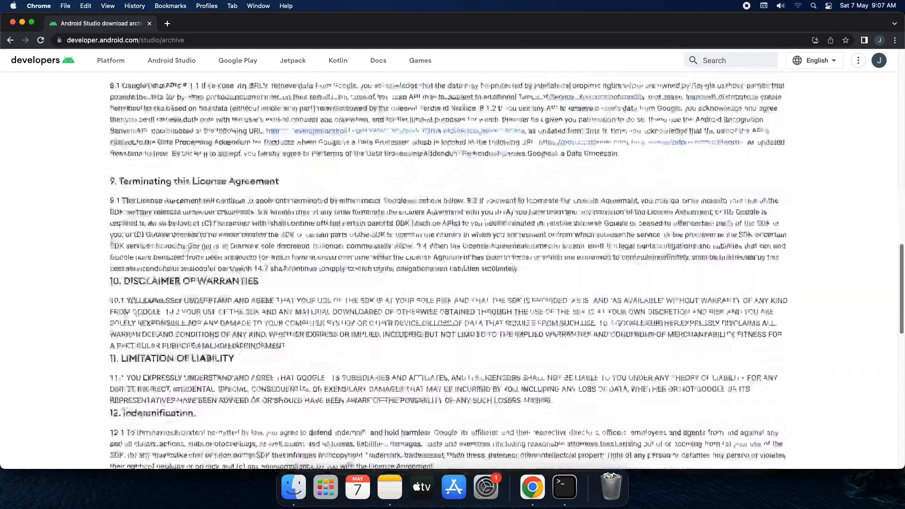
scroll("down", 3)
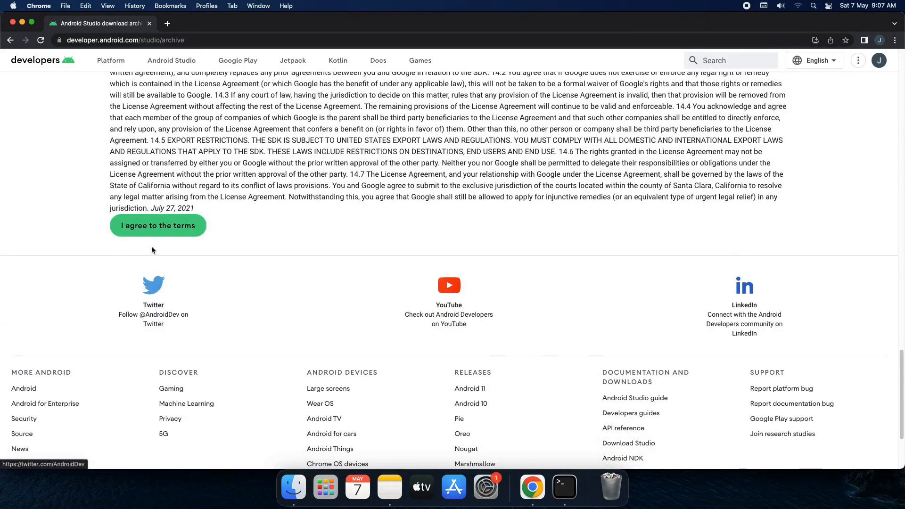
left_click(157, 225)
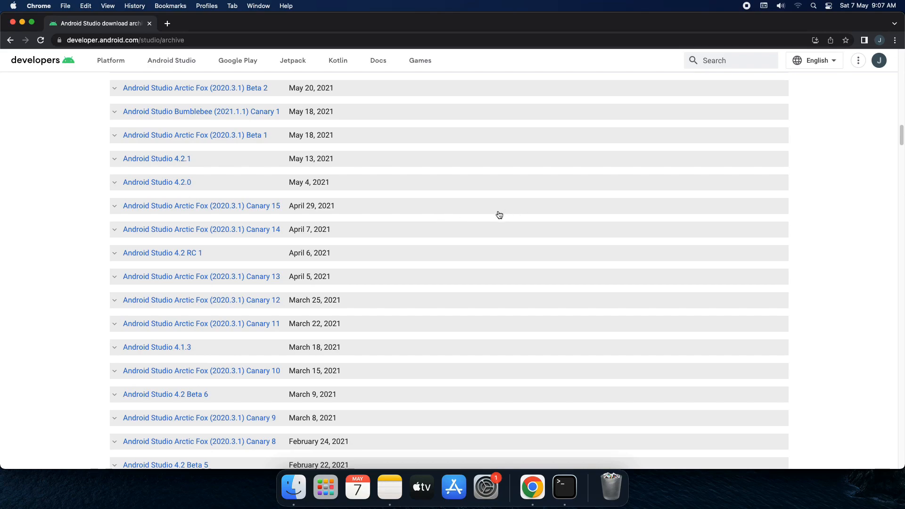
Scroll the archive list down to the Android Studio 3.6.3 row dated April 17, 2020
scroll("up", 3)
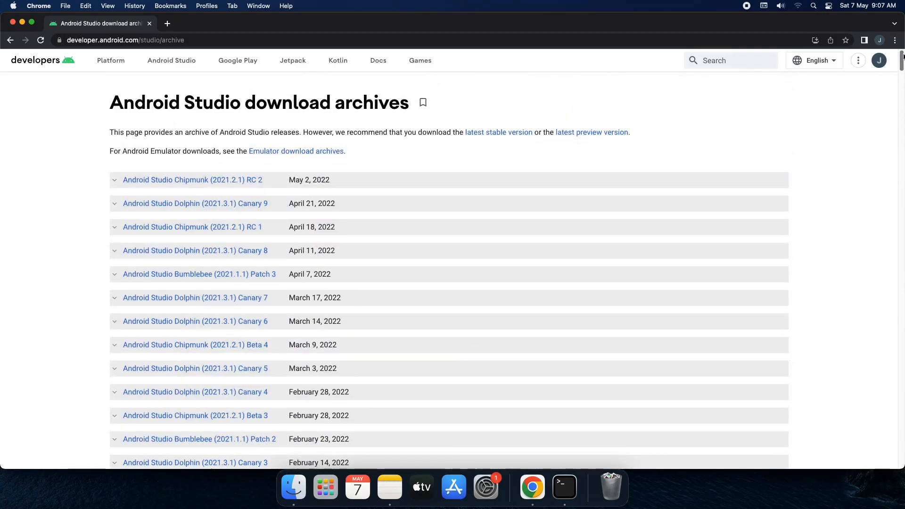
mouse_move(298, 190)
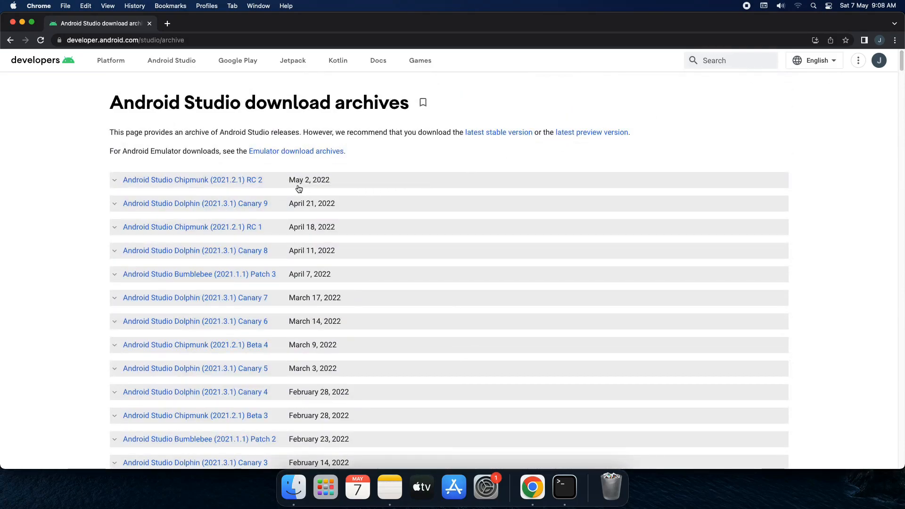
mouse_move(319, 186)
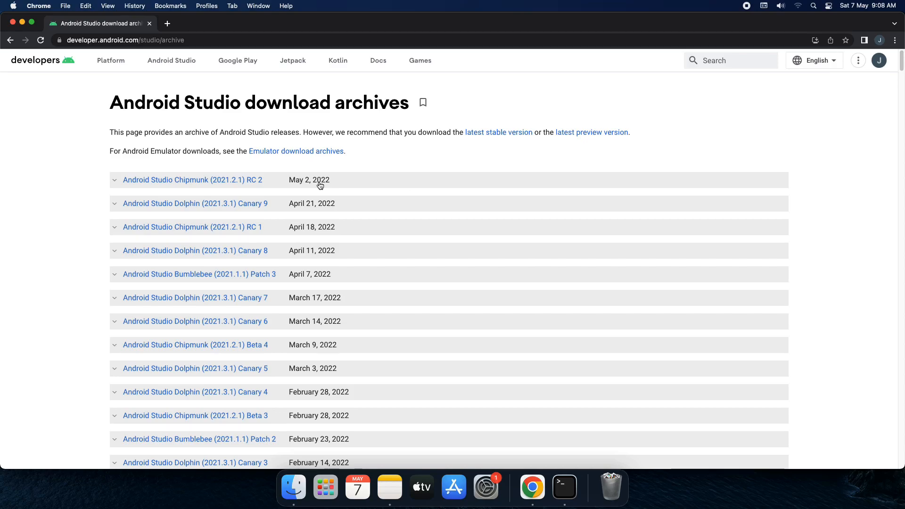
mouse_move(511, 214)
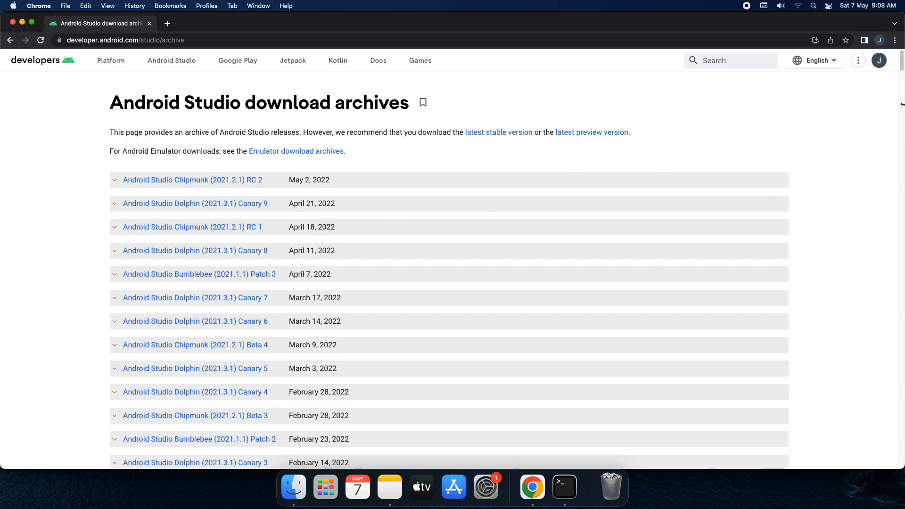
scroll("down", 3)
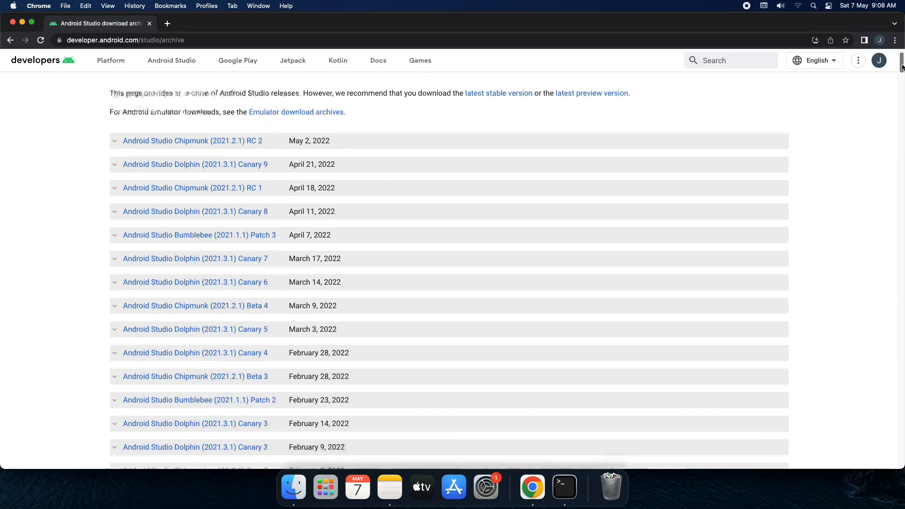
scroll("down", 3)
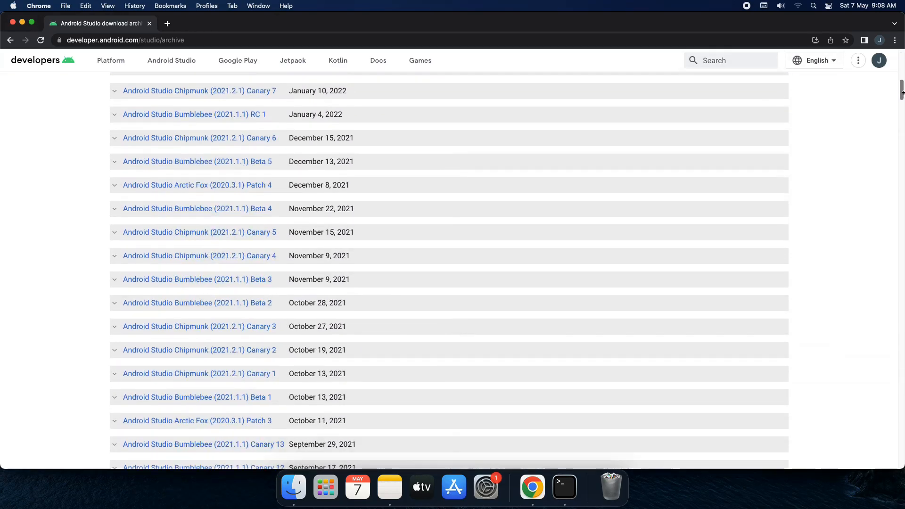
scroll("down", 3)
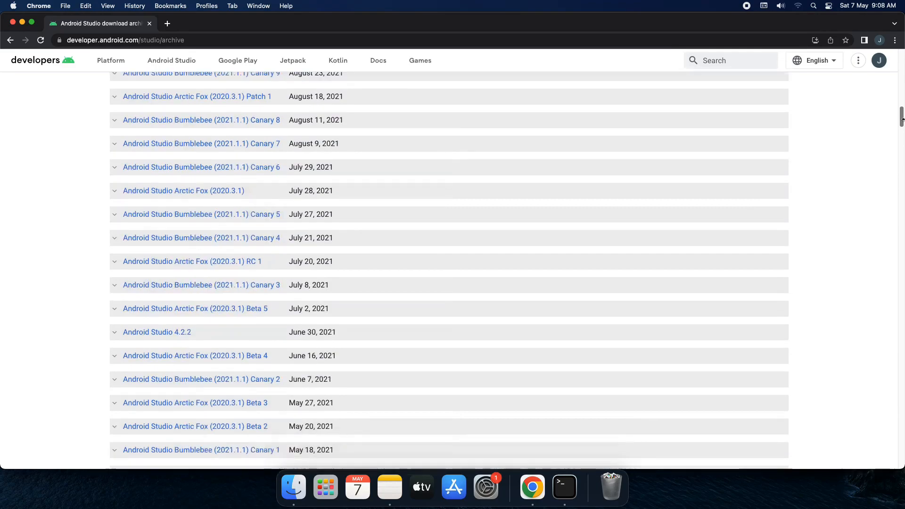
scroll("down", 3)
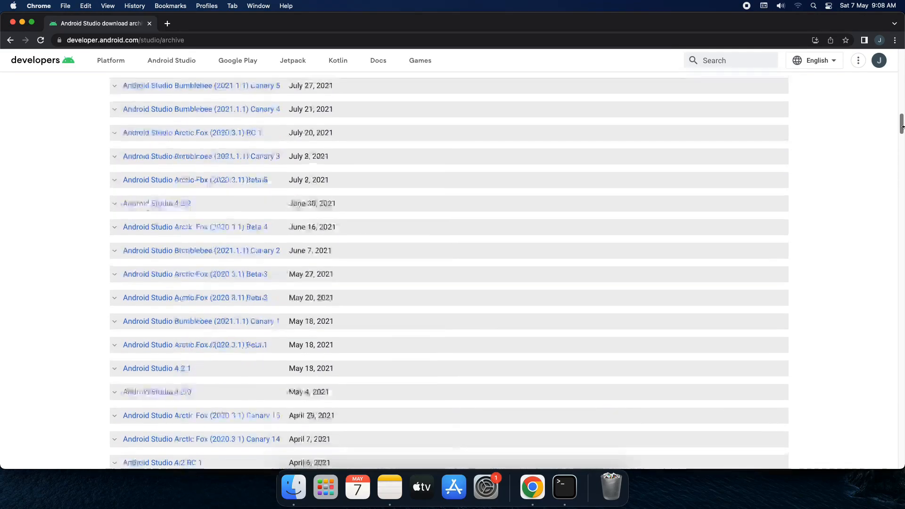
scroll("down", 3)
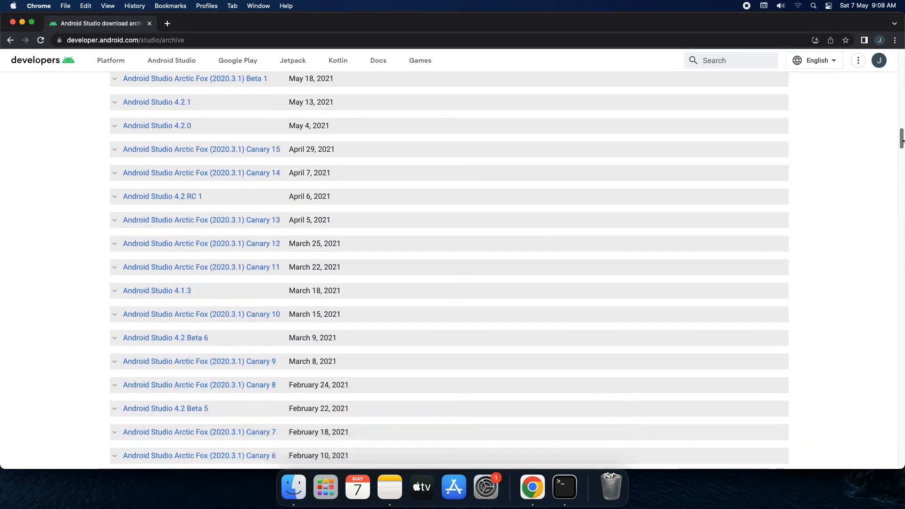
scroll("down", 3)
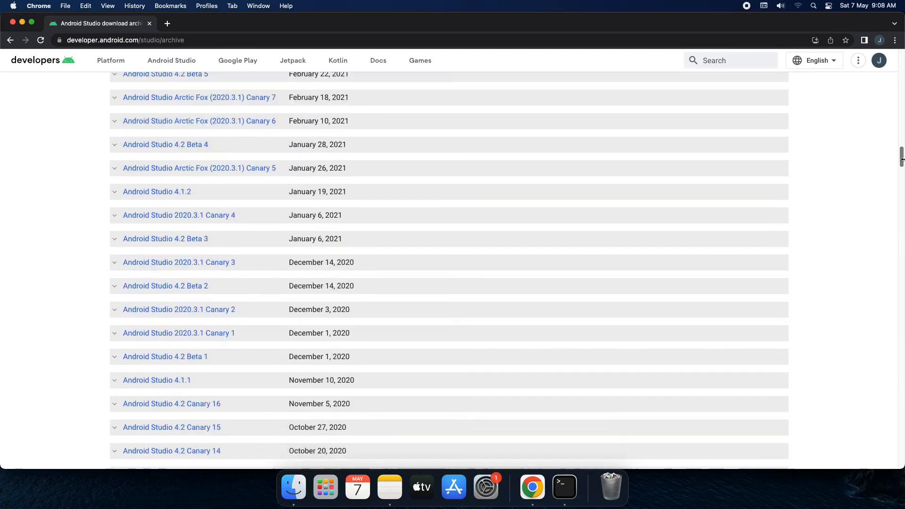
scroll("down", 3)
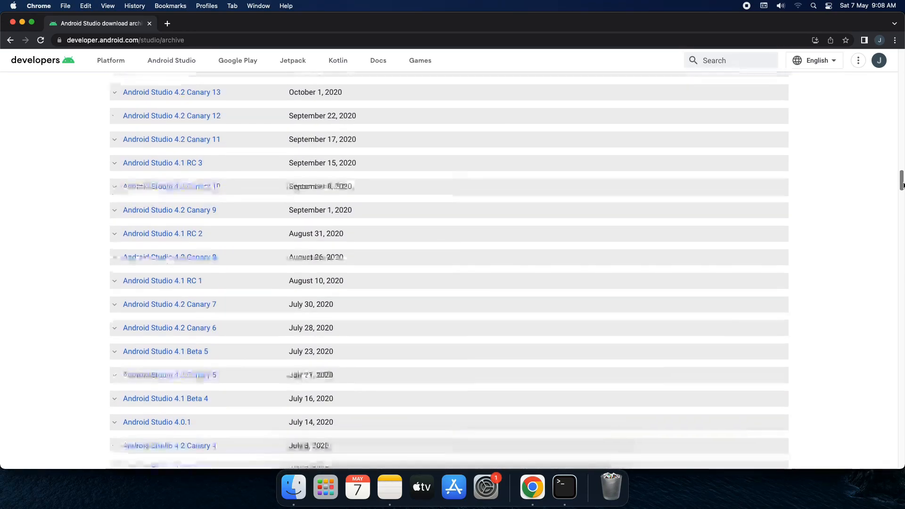
scroll("down", 3)
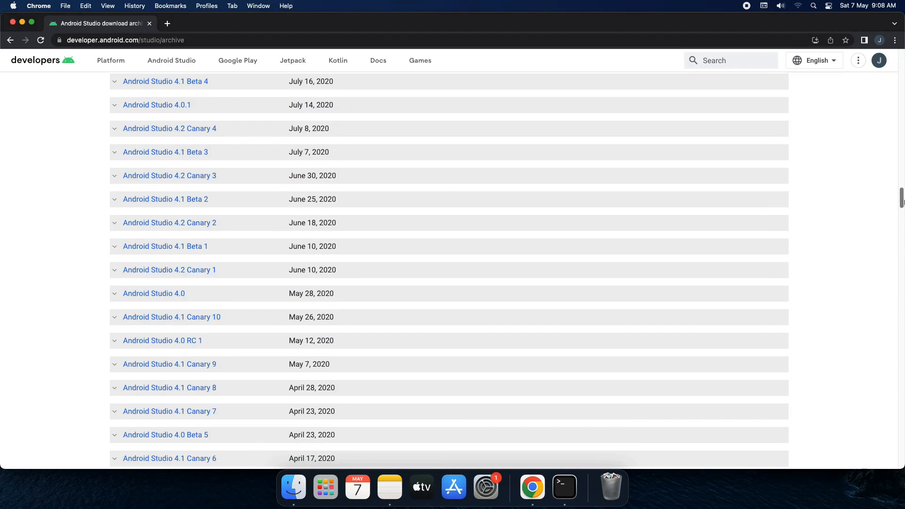
scroll("down", 3)
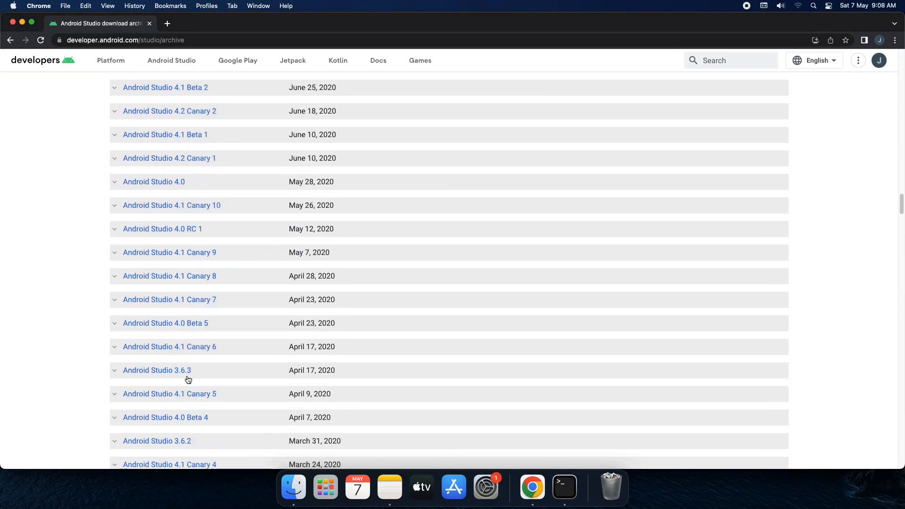
mouse_move(185, 376)
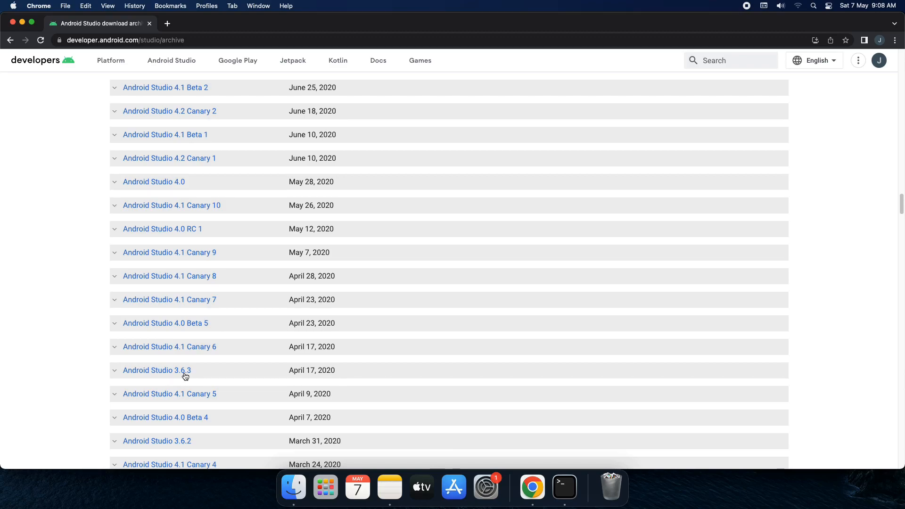
mouse_move(336, 378)
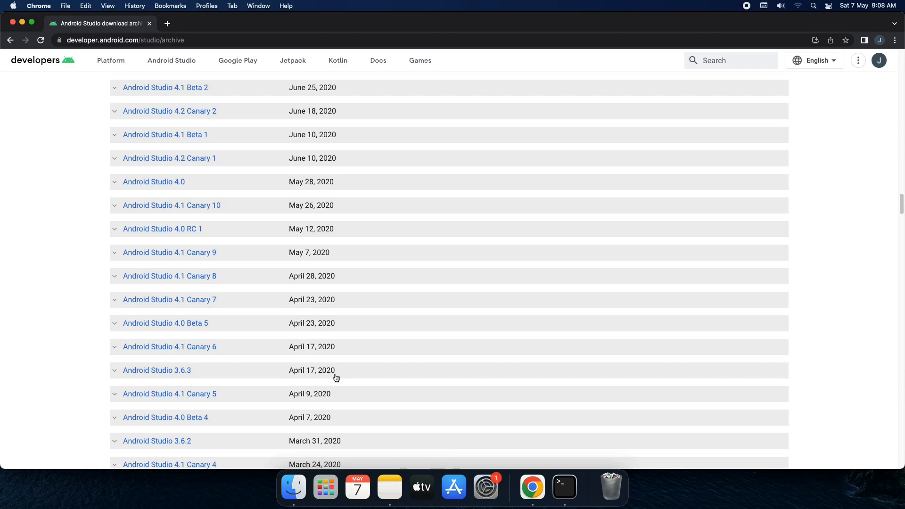
mouse_move(180, 374)
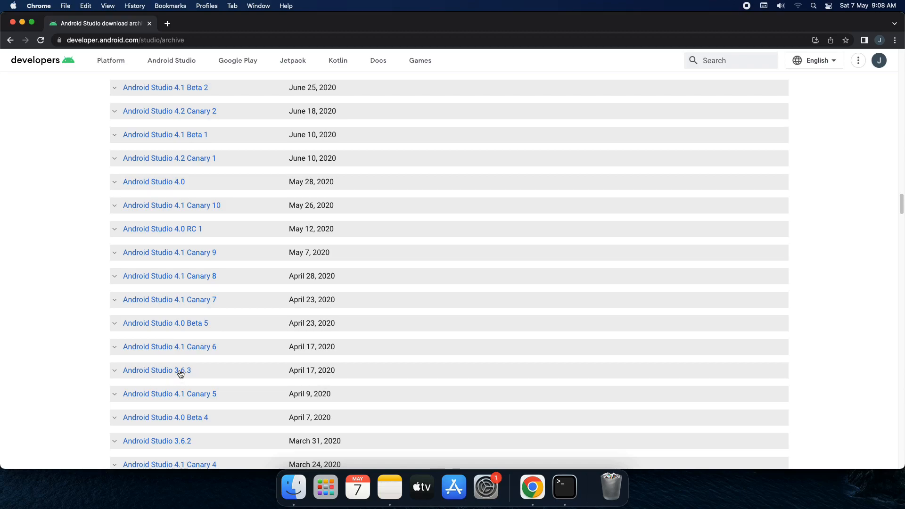
Expand the Android Studio 3.6.3 entry to reveal its installers, zips and checksums, then clear the text selection
left_click(156, 369)
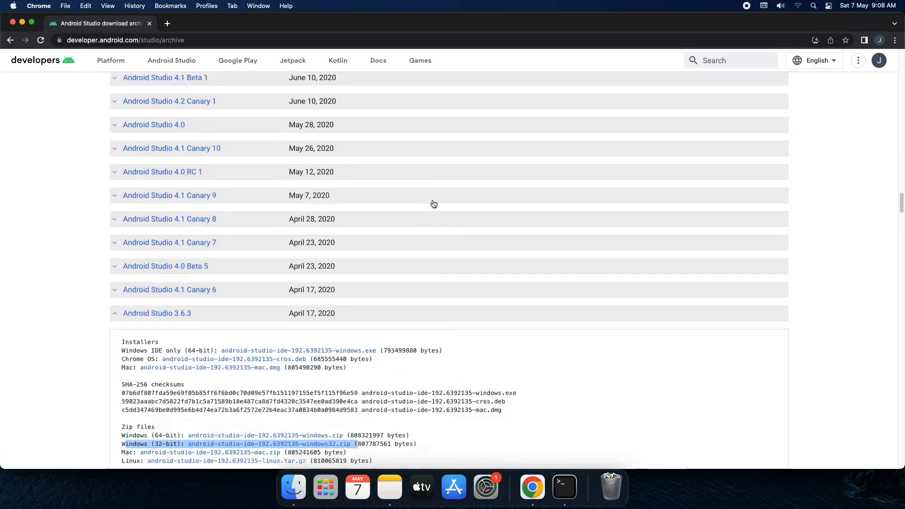
scroll("down", 3)
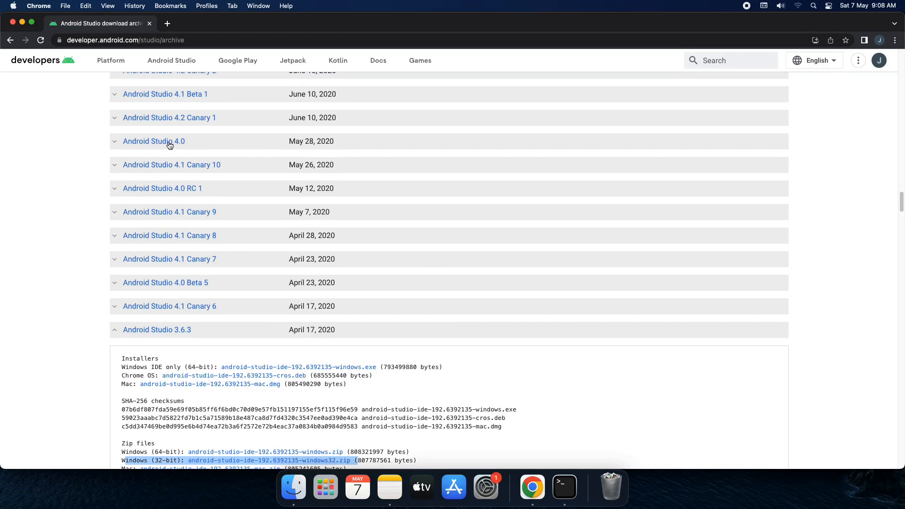
left_click(154, 141)
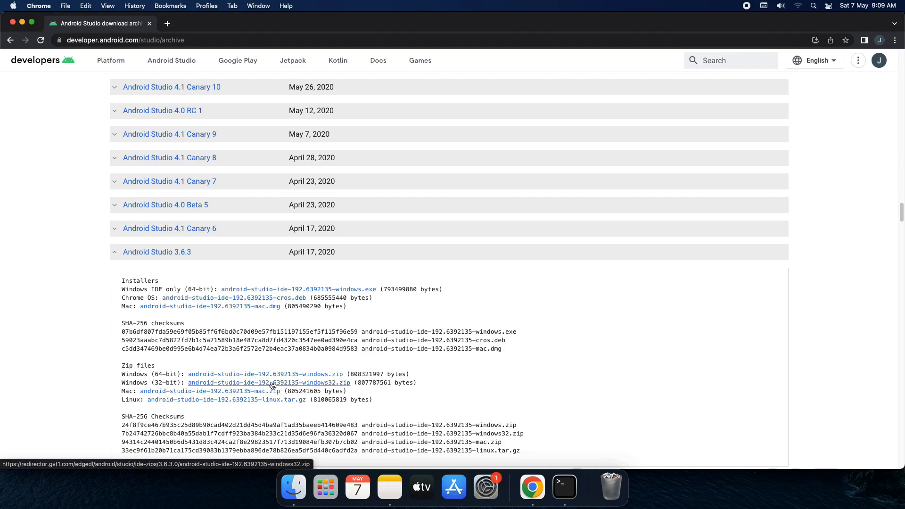
mouse_move(289, 386)
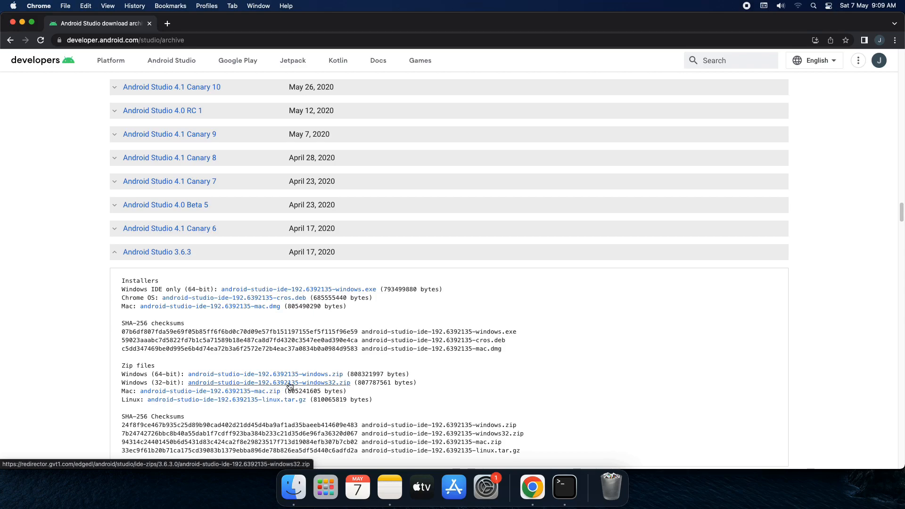
mouse_move(310, 386)
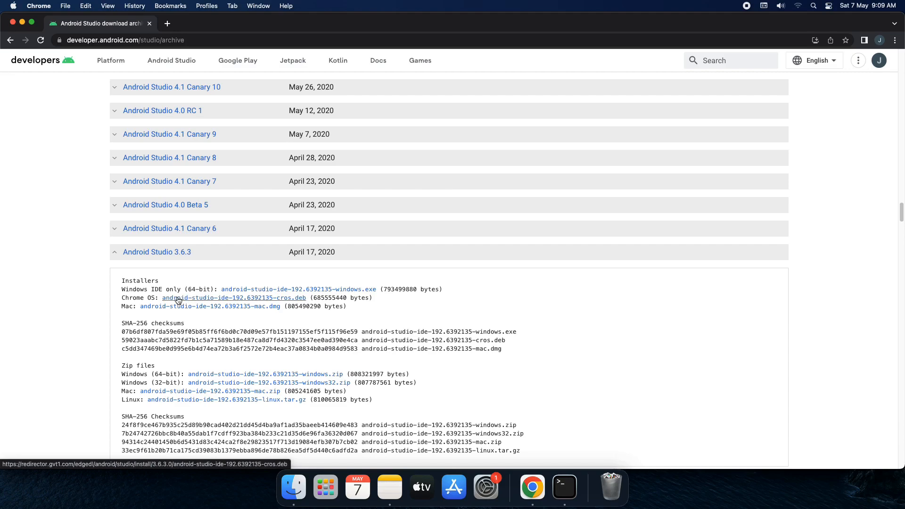
mouse_move(273, 312)
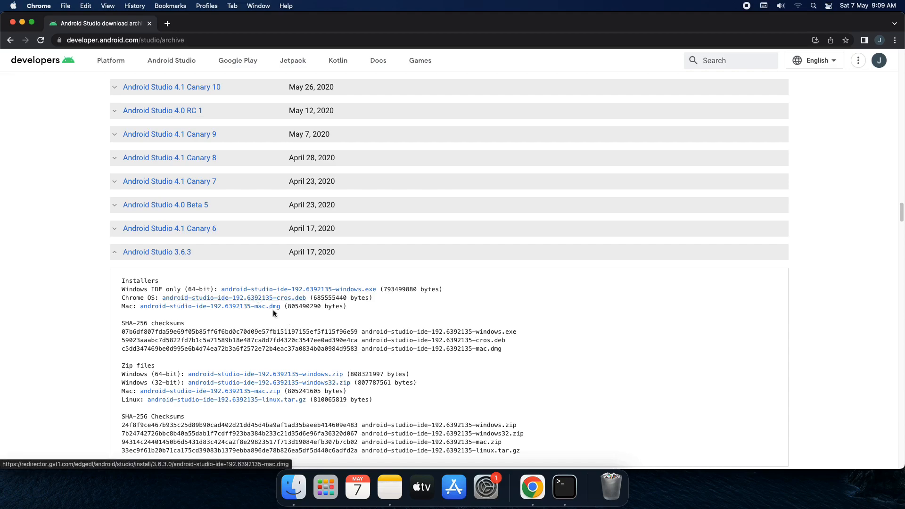
mouse_move(259, 313)
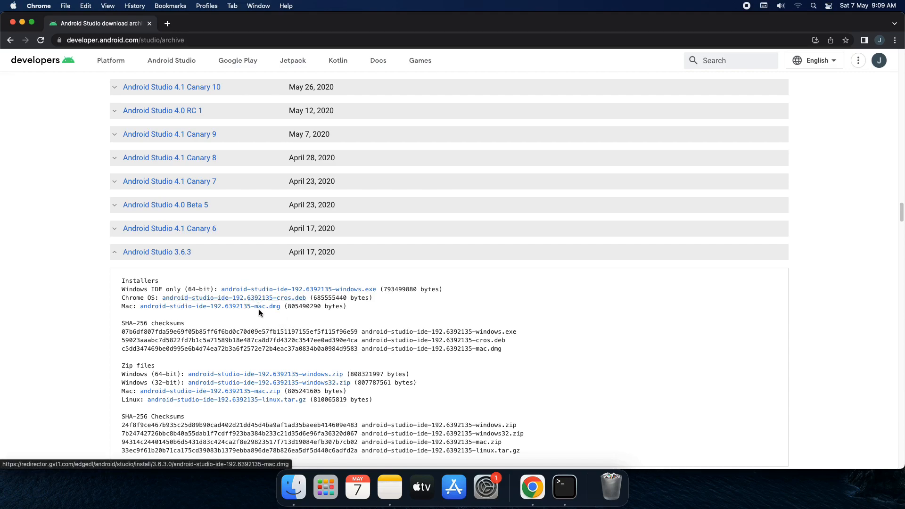
mouse_move(305, 313)
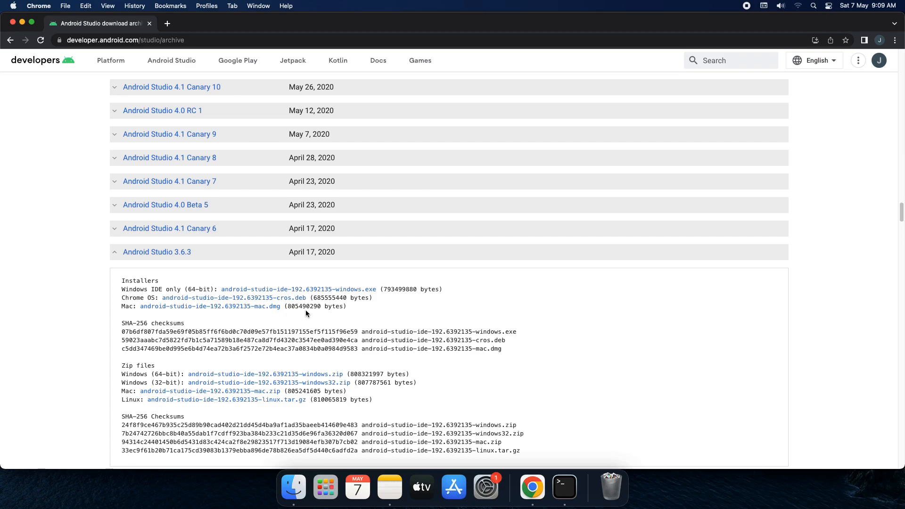